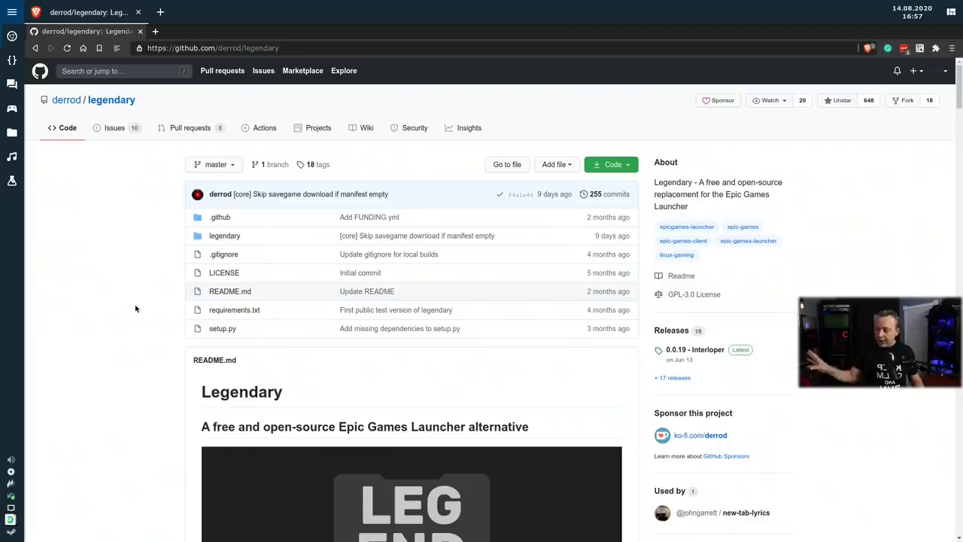
# - View the legendary releases page listing the 0.0.19 Interloper assets
pyautogui.click(676, 377)
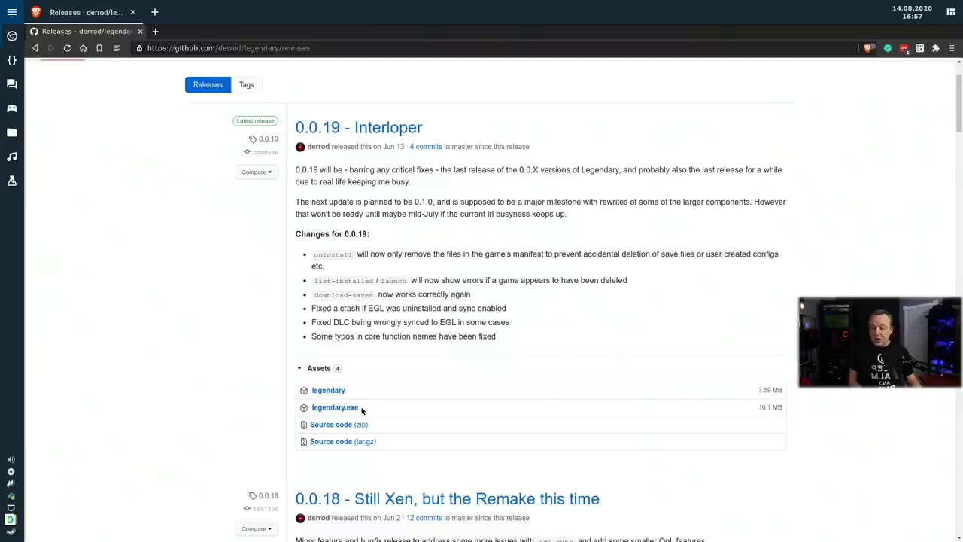
pyautogui.moveTo(328, 389)
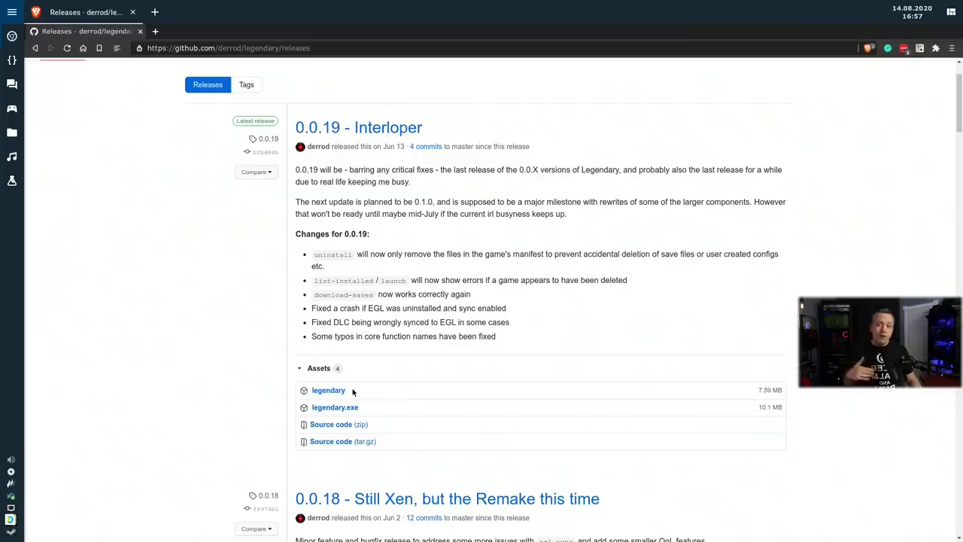
pyautogui.moveTo(334, 399)
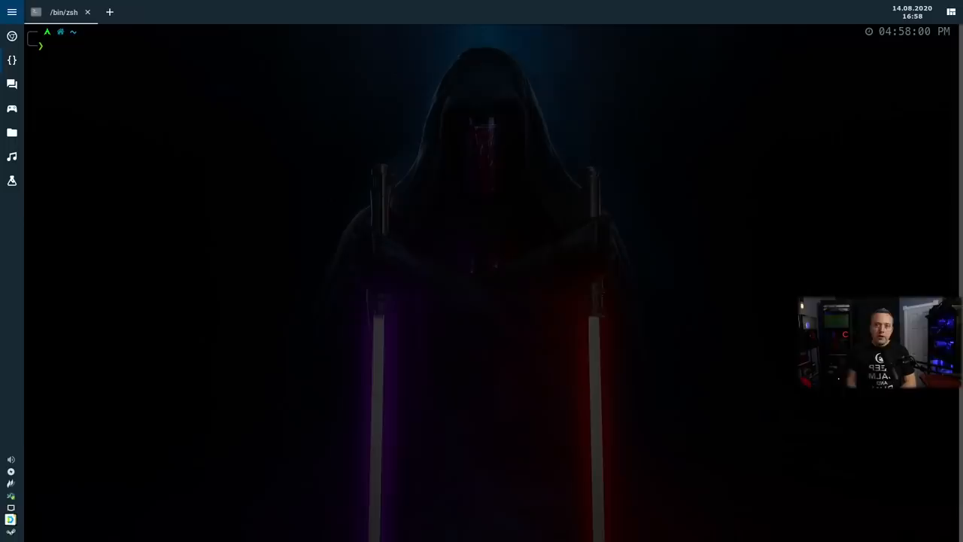
# - Run legendary auth to confirm the stored Epic credentials are valid, then prepare list-games
pyautogui.write('legendary launch Hake')
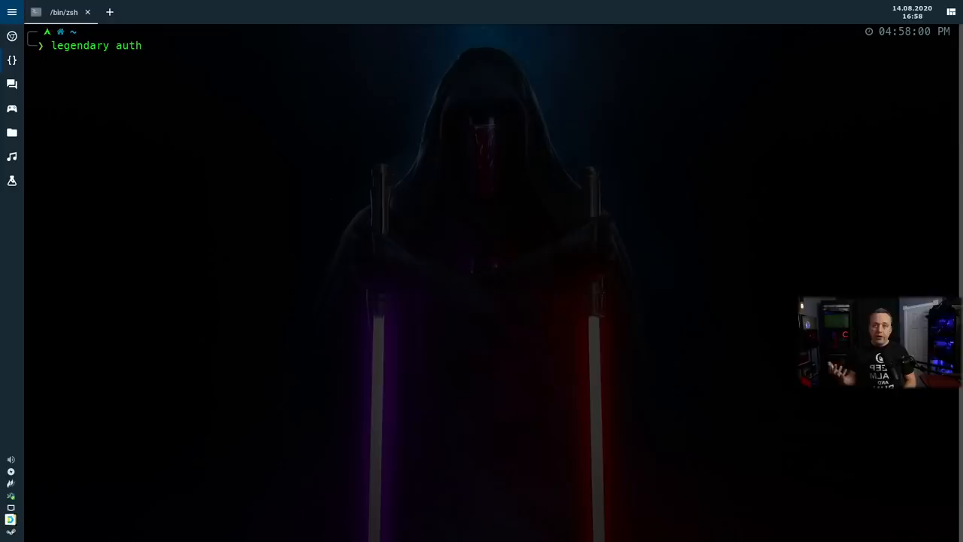
pyautogui.press('Return')
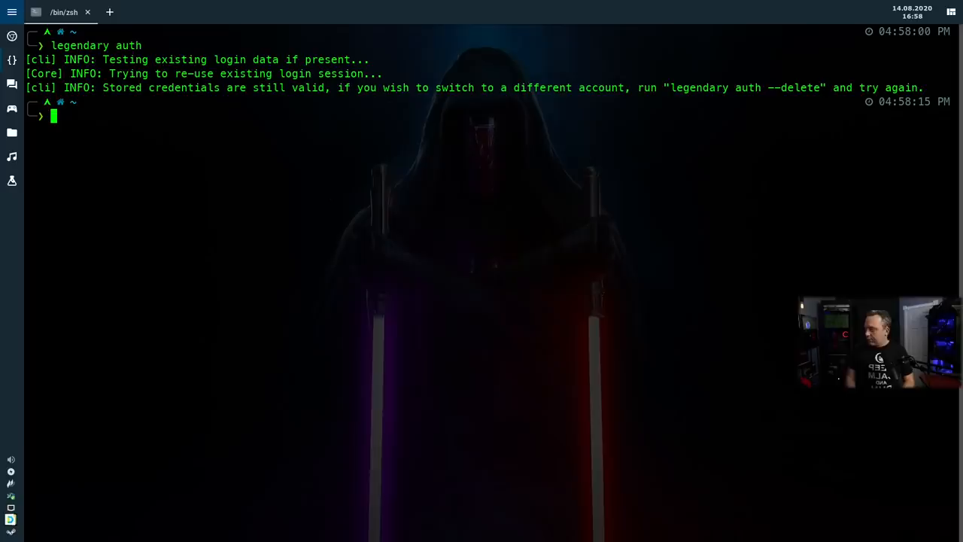
pyautogui.write('legendary list-games')
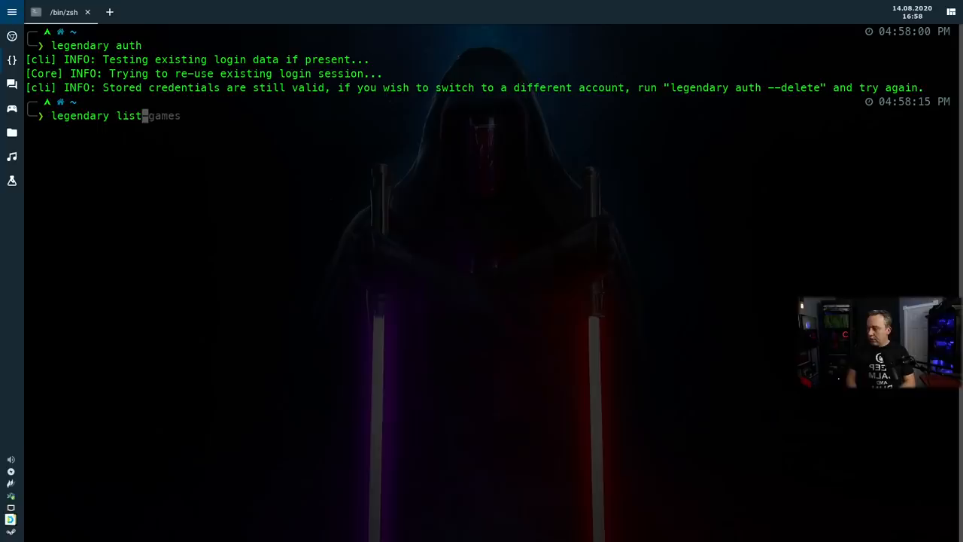
# - Run legendary list-games showing Darksiders Warmastered Edition as app name Hake, then prepare the install command
pyautogui.press('Return')
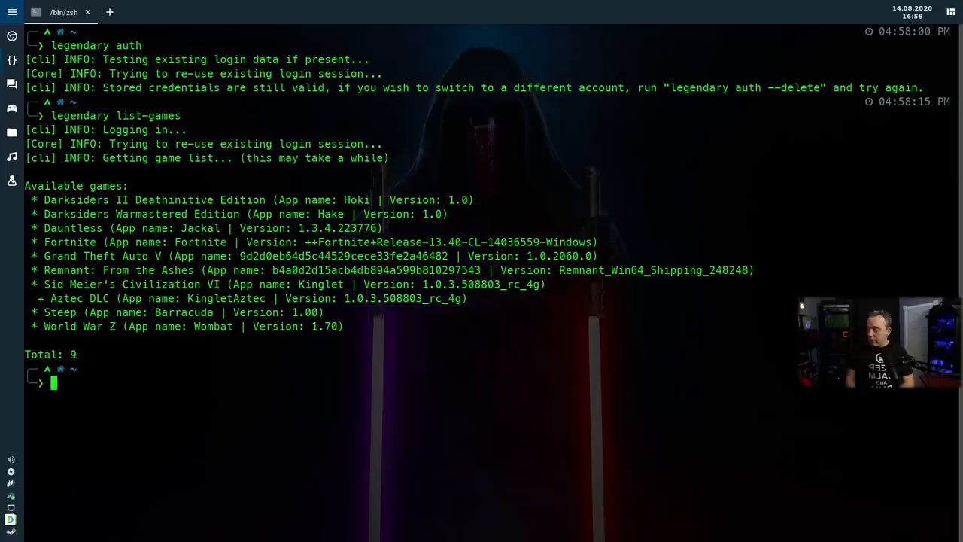
pyautogui.write('legendary install Hake')
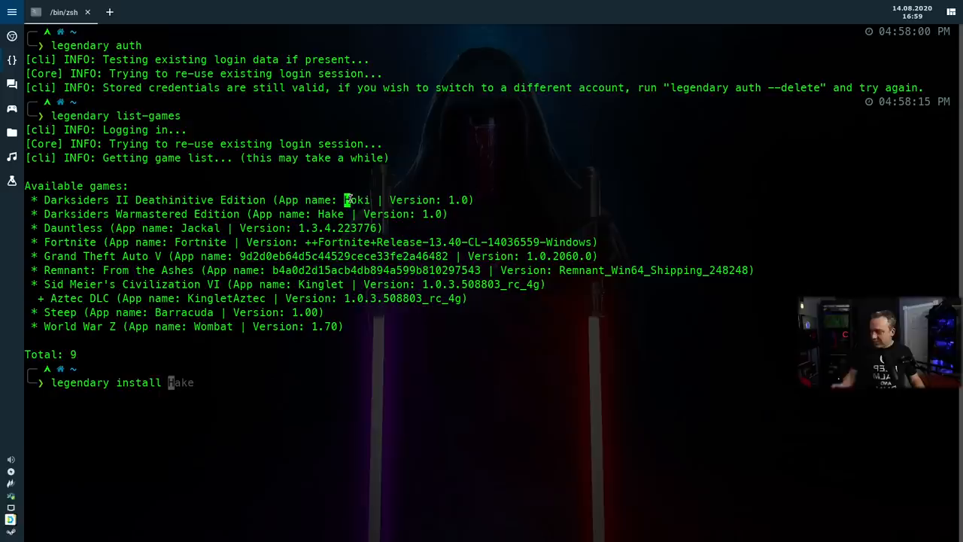
# - Run legendary install Hake to install Darksiders Warmastered Edition and clear the terminal
pyautogui.doubleClick(198, 228)
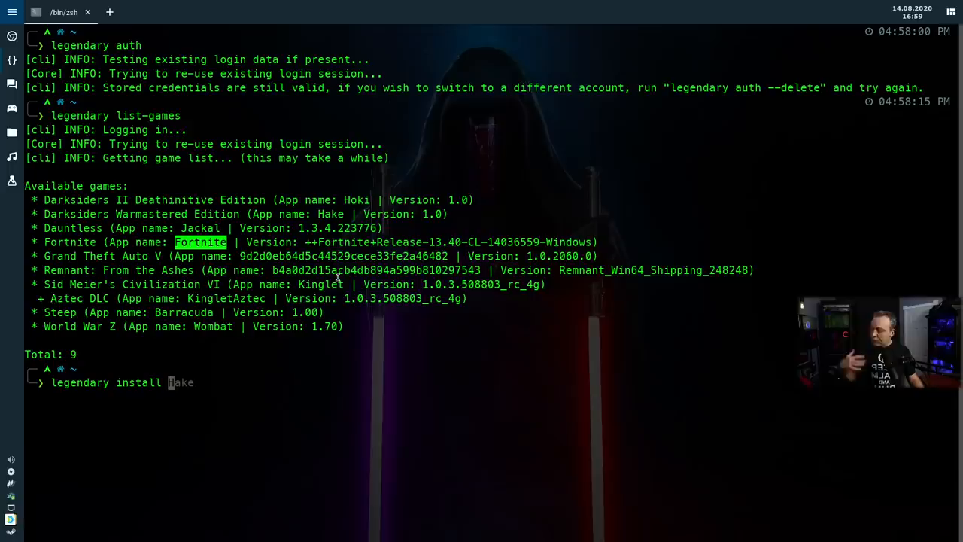
pyautogui.write('Hake')
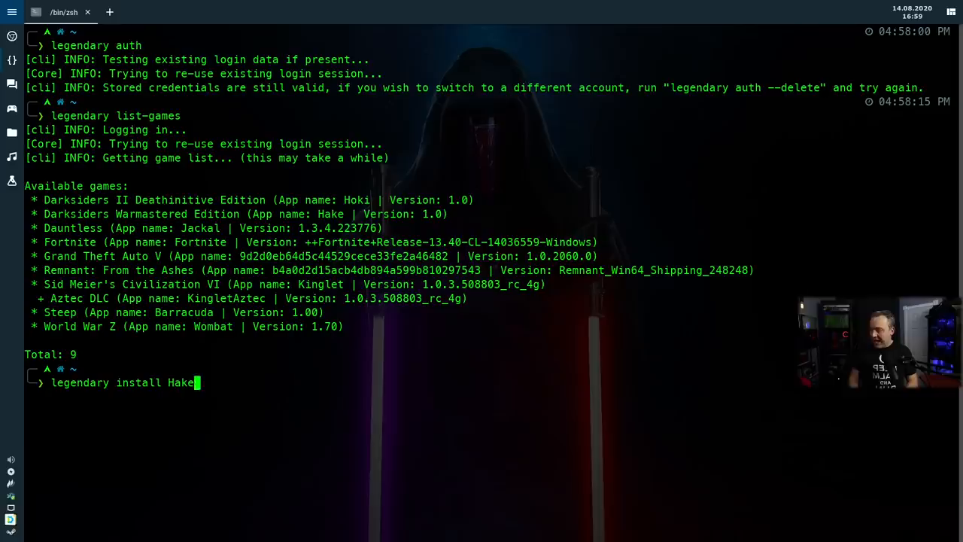
pyautogui.press('Return')
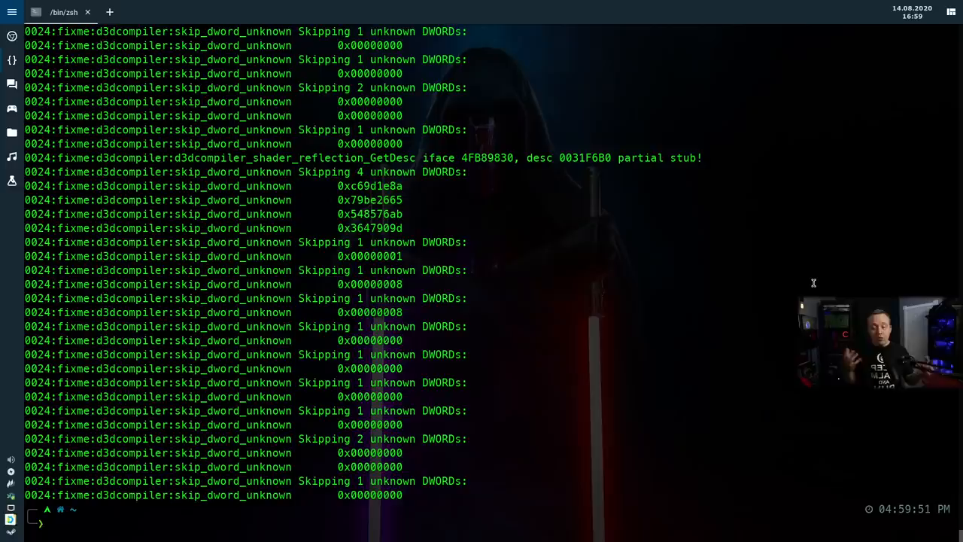
pyautogui.press('ctrl+l')
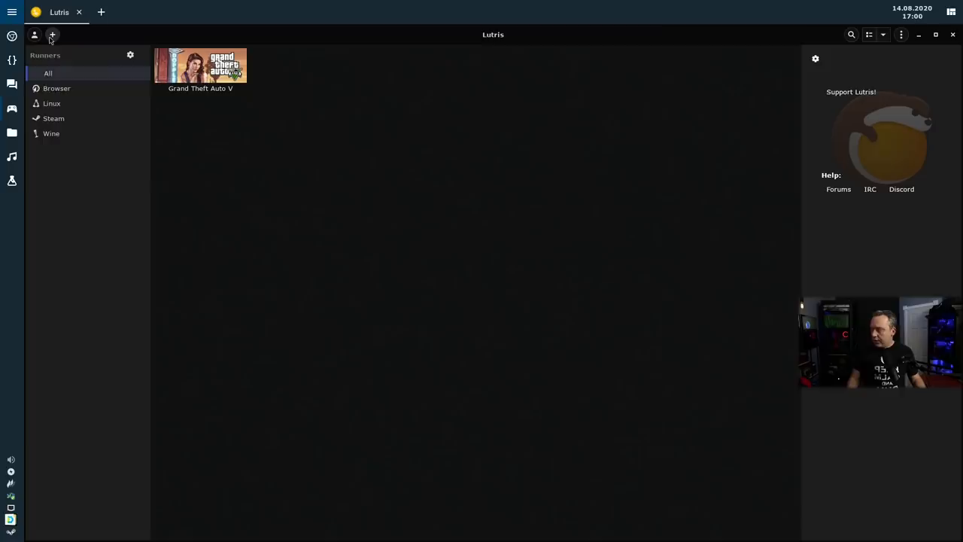
# - Start a new game entry in the Lutris library
pyautogui.click(51, 35)
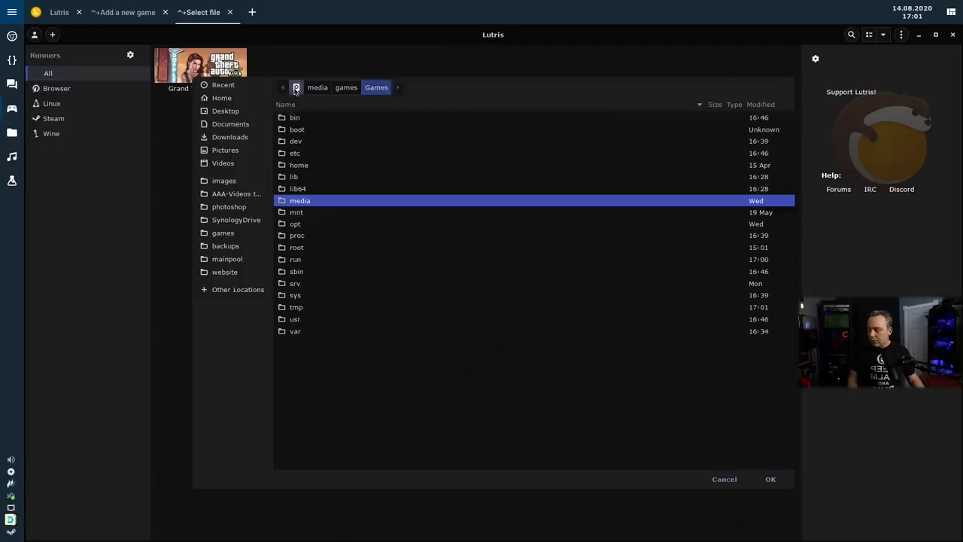
# - Set the new game's executable to /usr/bin/legendary by searching 'leg'
pyautogui.write('leg')
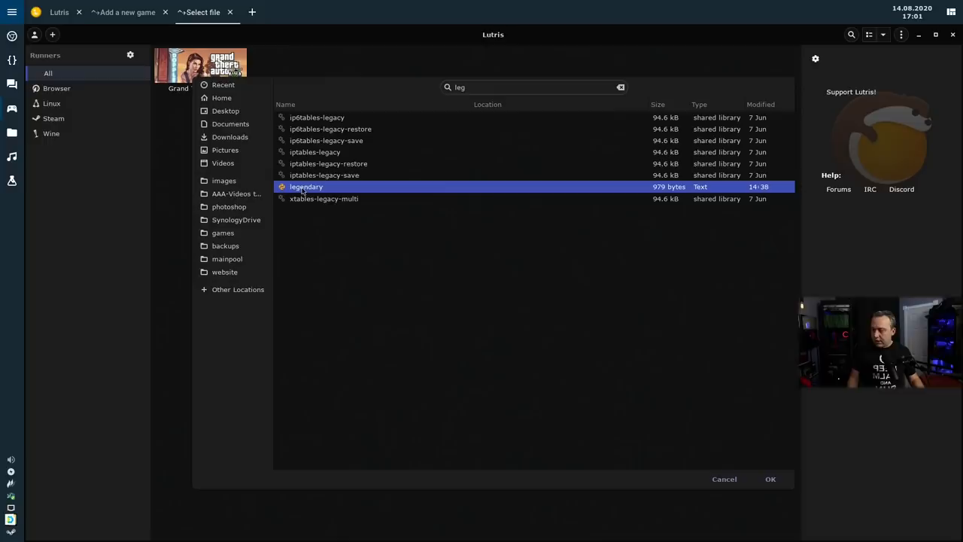
pyautogui.click(770, 479)
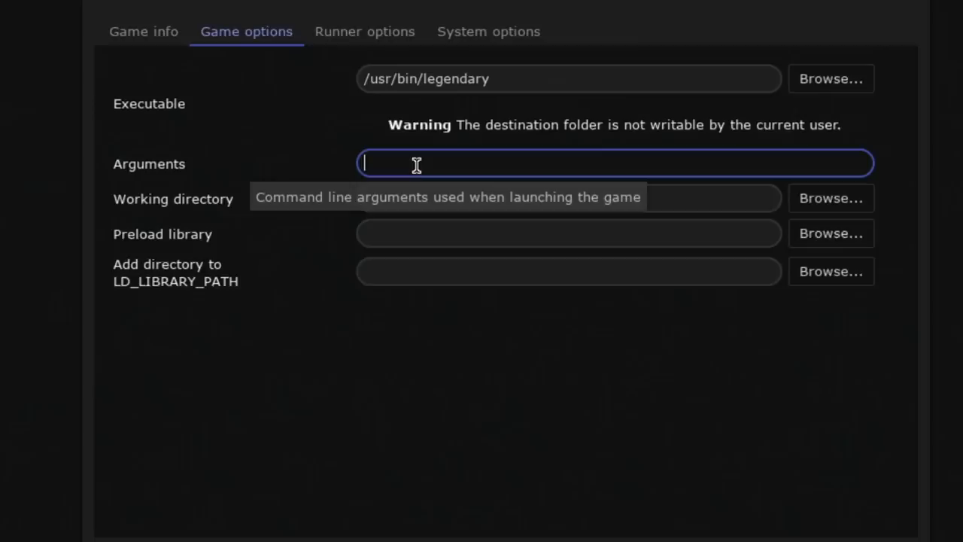
# - Give the game the arguments 'launch Hake' and save it as Darksiders in the library
pyautogui.write('launch Hake')
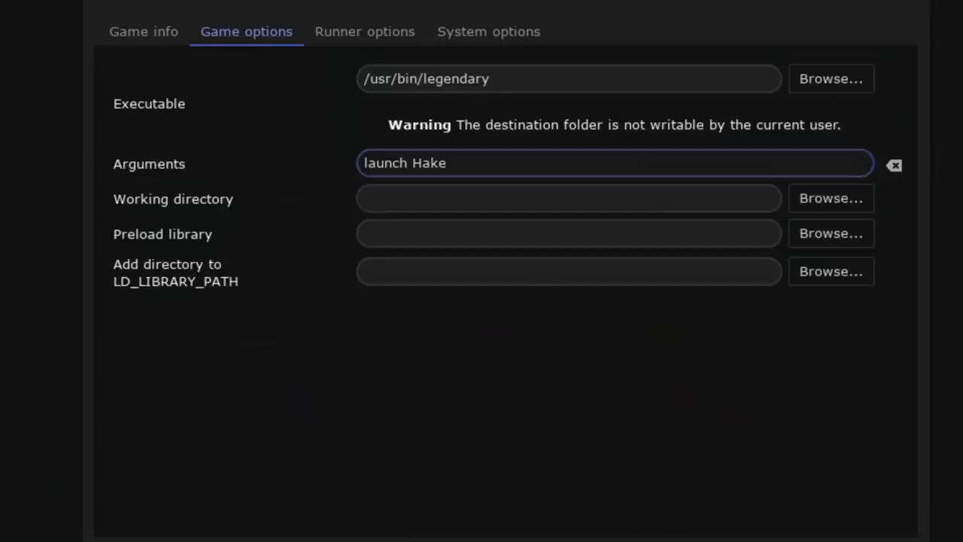
pyautogui.click(487, 32)
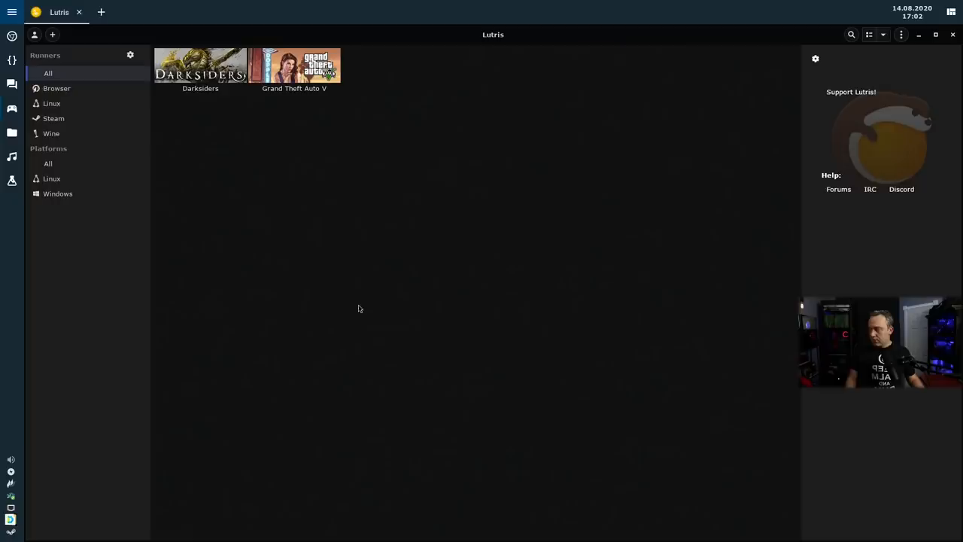
# - Select the Darksiders tile and start it with Play
pyautogui.click(200, 68)
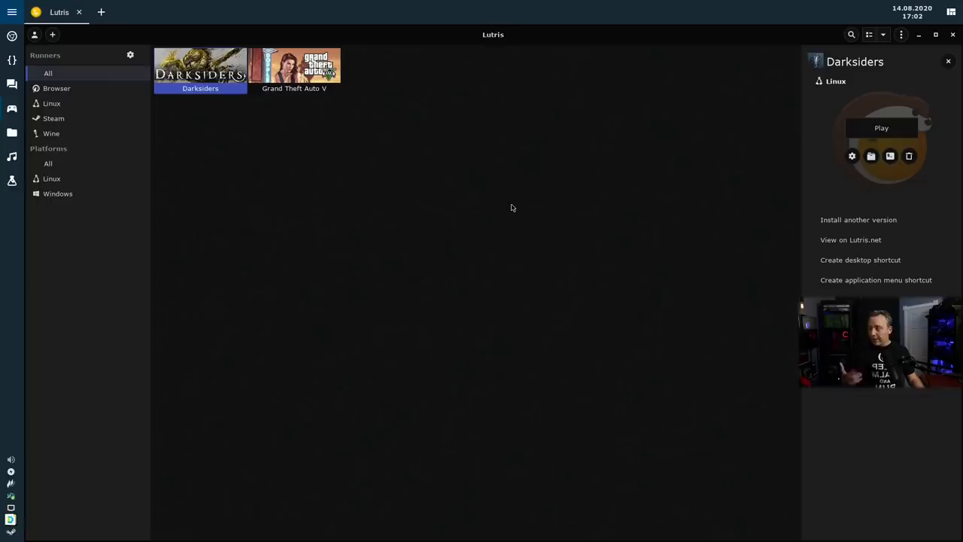
pyautogui.click(882, 126)
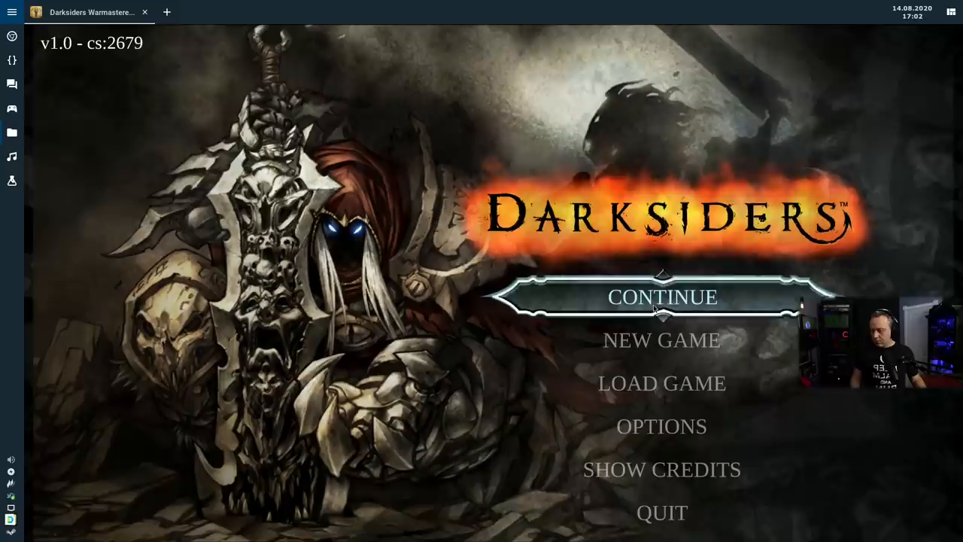
# - Choose CONTINUE on the main menu to resume the saved game
pyautogui.click(662, 297)
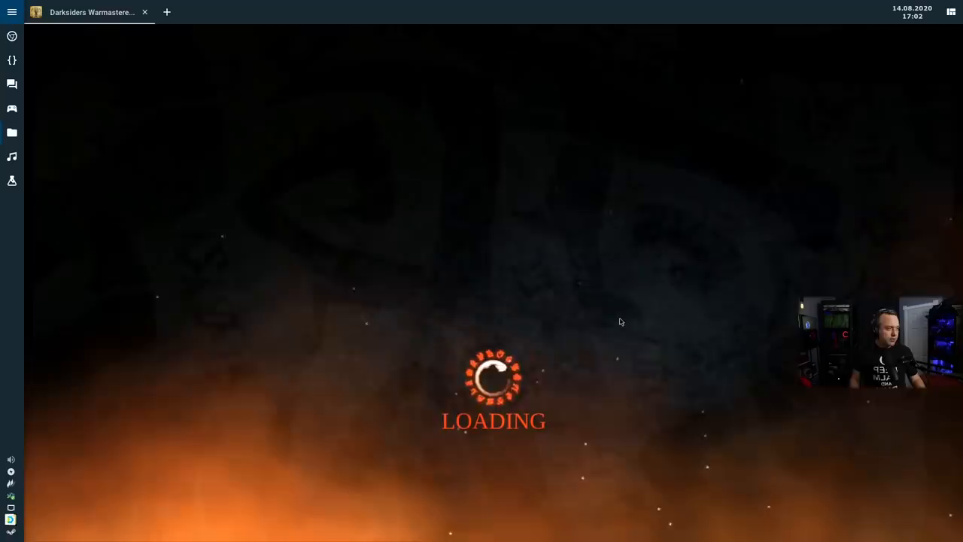